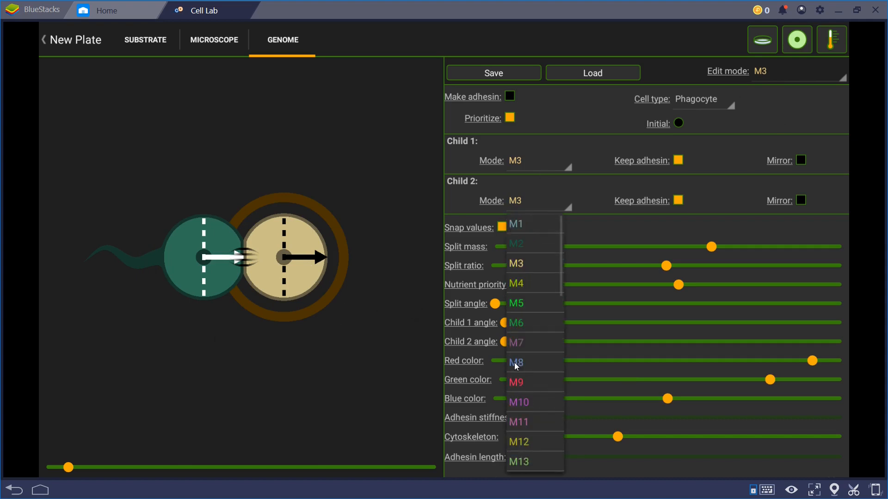
Switch the genome editor to mode M1, whose adhesive cells split into M2 and M3
click(514, 224)
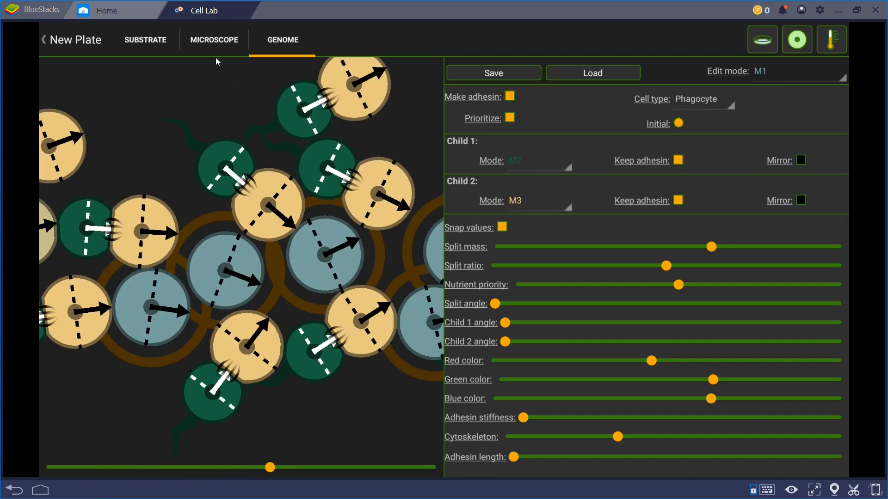
Switch to the Microscope view to watch the flagellocyte colonies filling the dish
click(214, 39)
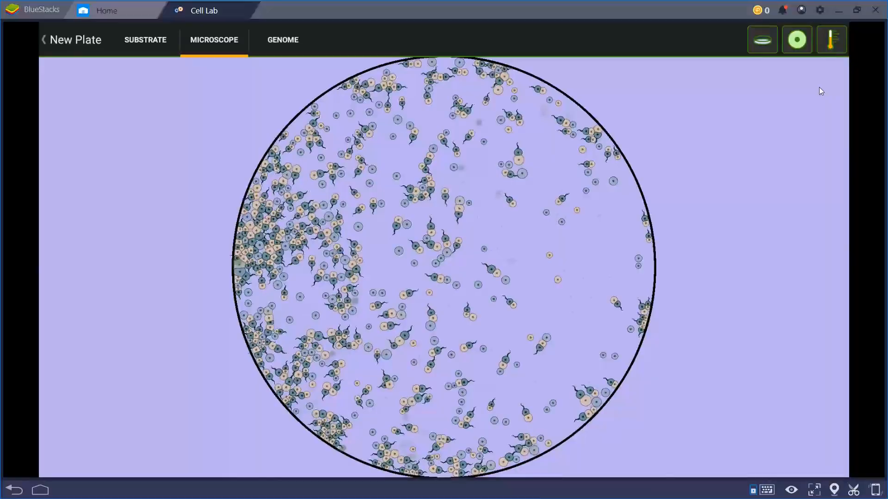
Go back to the genome to tilt mode M3's split angle, then return to the Microscope
click(283, 40)
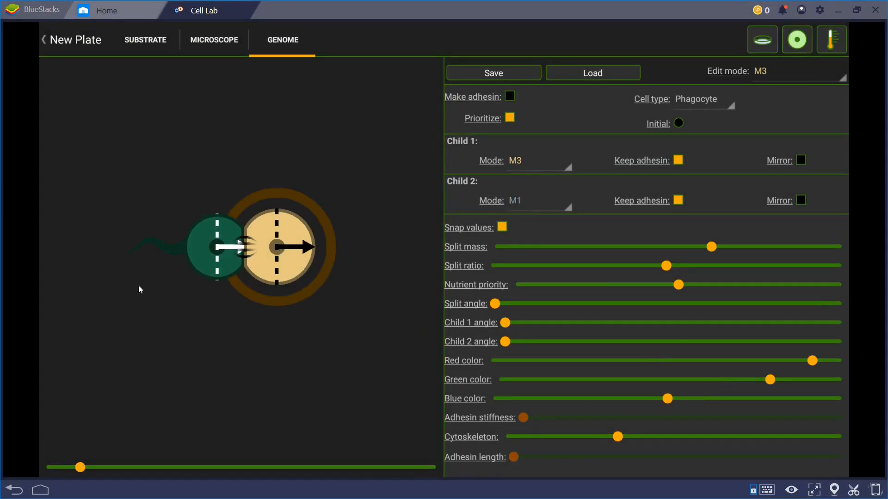
mouse_move(90, 470)
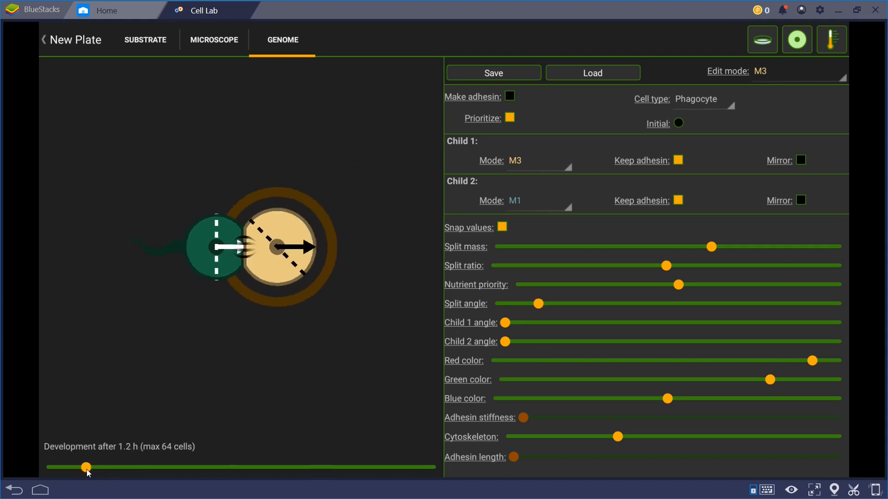
click(214, 40)
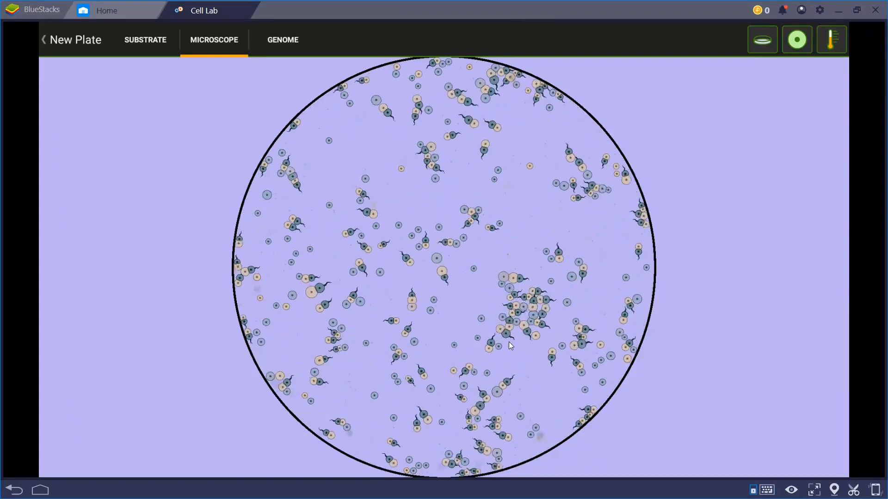
Pick a new substrate temperature for the dish from the thermometer's options
click(830, 40)
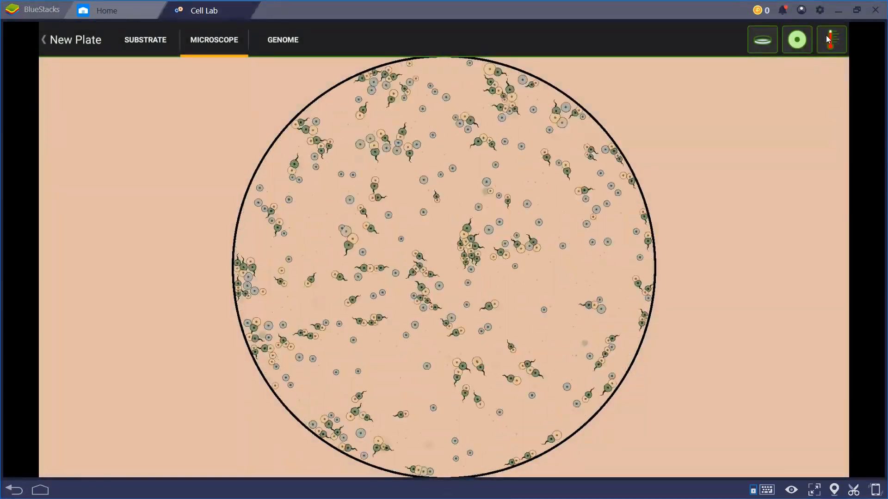
click(831, 40)
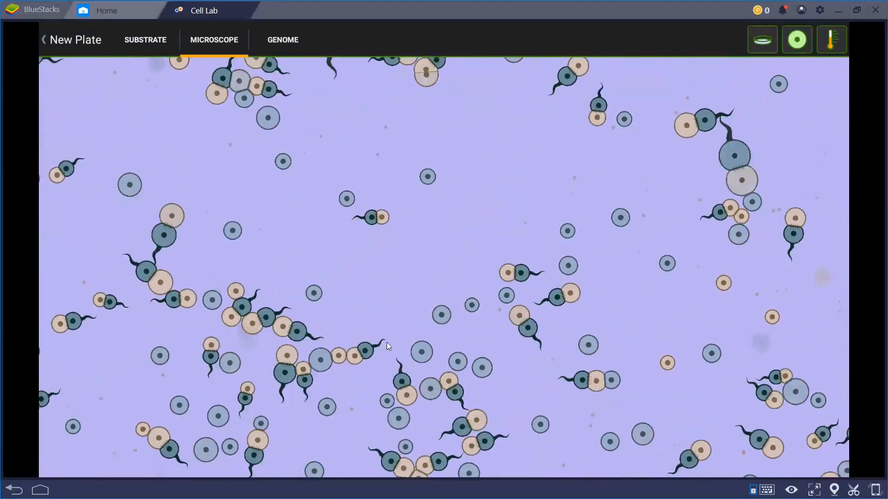
click(831, 39)
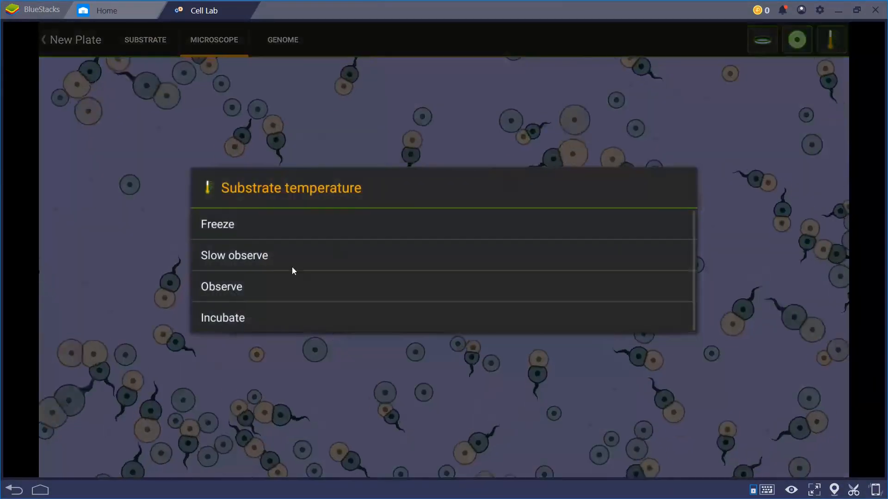
click(221, 285)
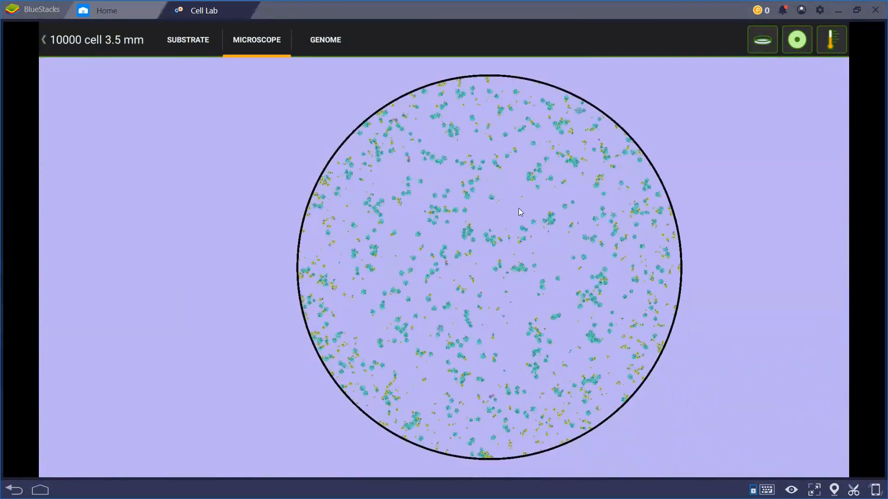
click(187, 40)
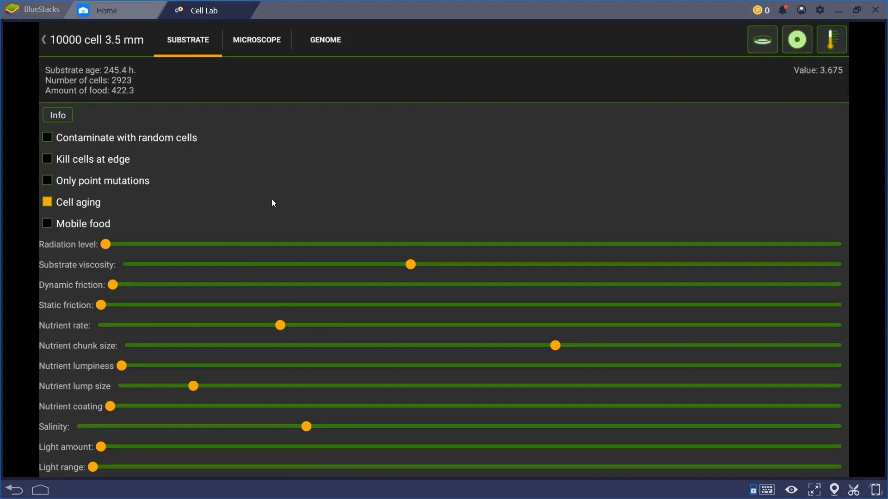
click(256, 39)
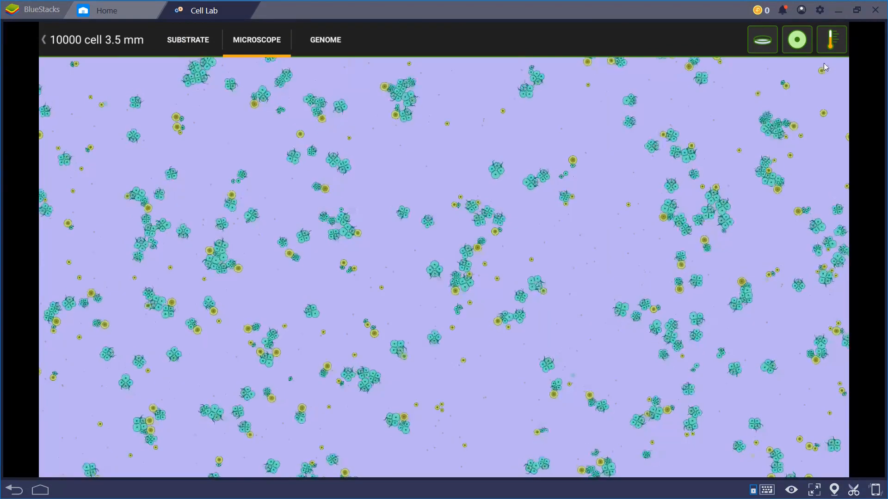